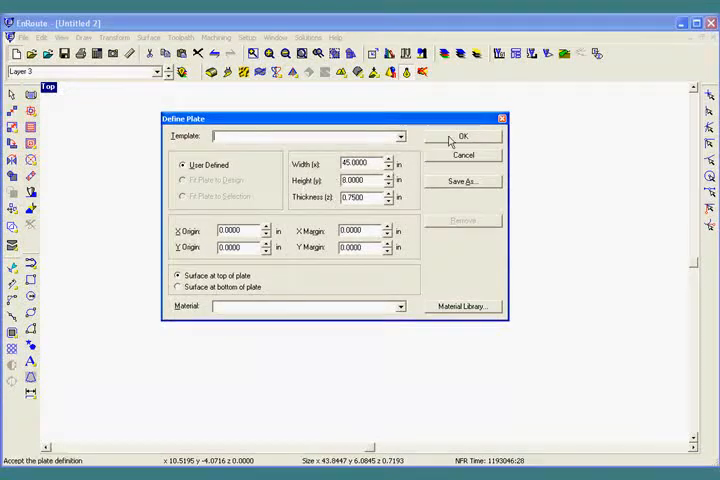
Step: Accept the 45 × 8 in, 0.75 in thick plate definition
click(462, 136)
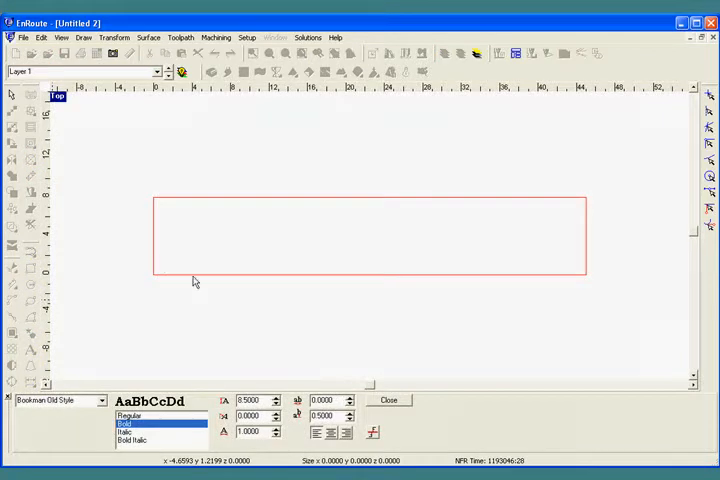
Step: Place the word ENROUTE in 8.5 in bold Bookman Old Style on the plate
text(ENROUTE)
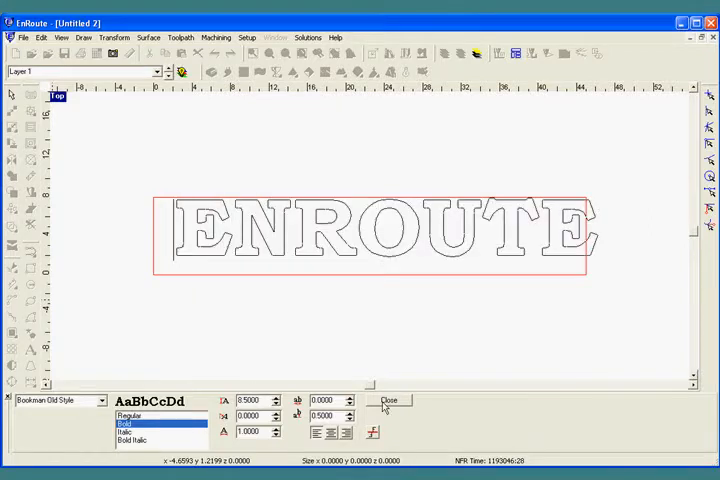
click(391, 400)
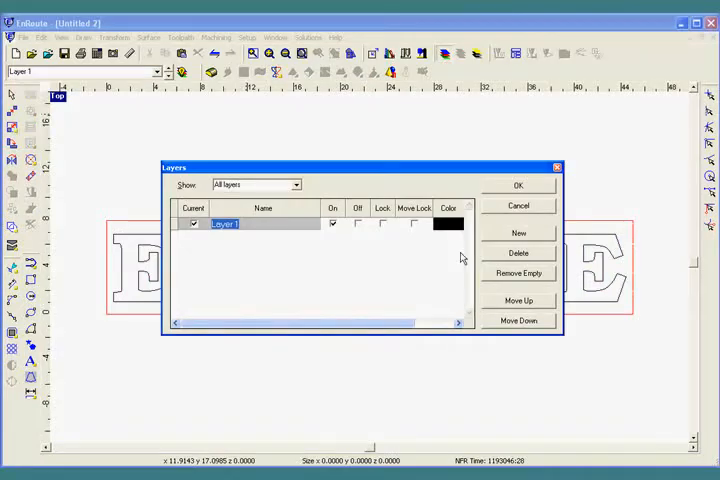
Step: Rename Layer 1 to Texture and add a new current layer named Text
click(518, 233)
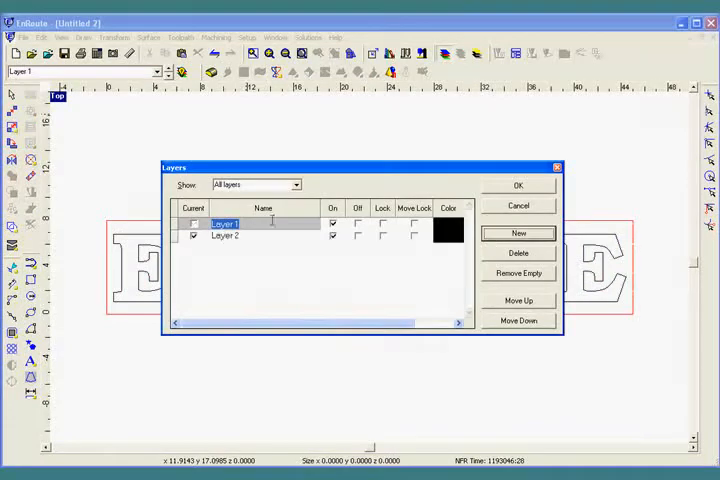
text(TE)
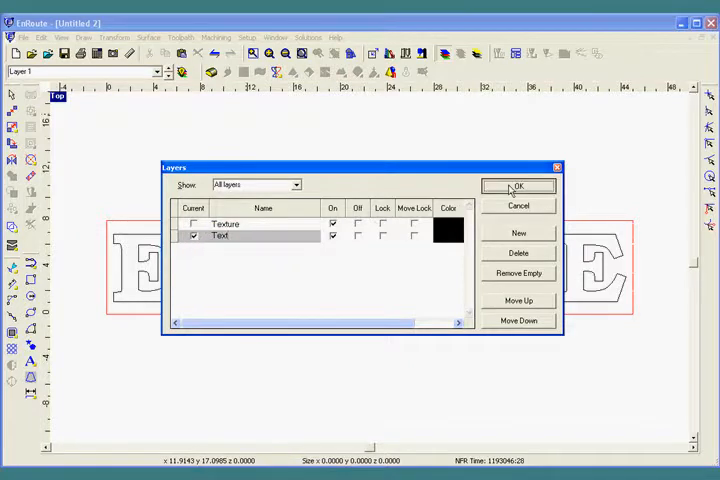
click(518, 189)
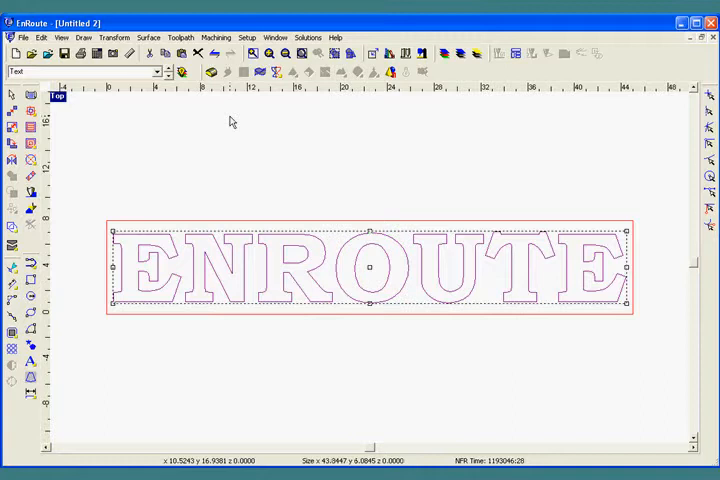
Step: Move the ENROUTE lettering onto the Text layer via Change Layer
click(458, 54)
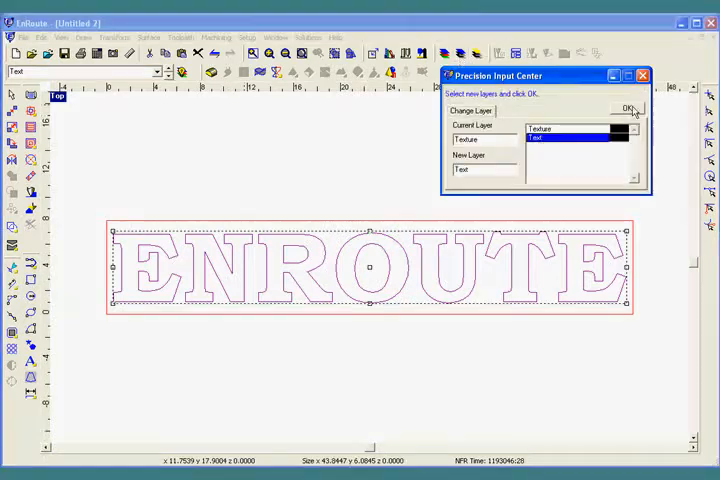
click(626, 108)
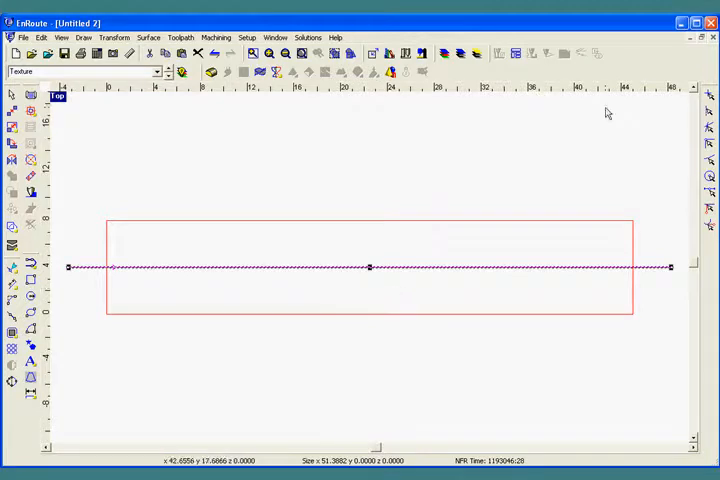
Step: Build a 45×8 randomized noise texture, wavelength 3, amplitudes 0.4/0.3, from the line and apply it
click(259, 72)
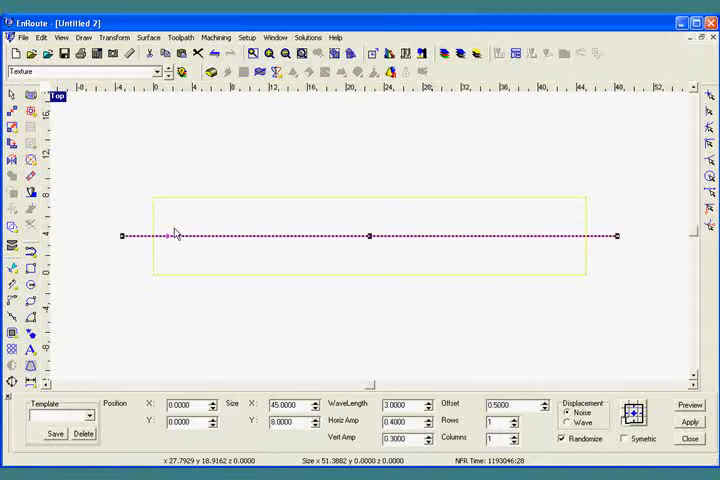
mouse_move(273, 231)
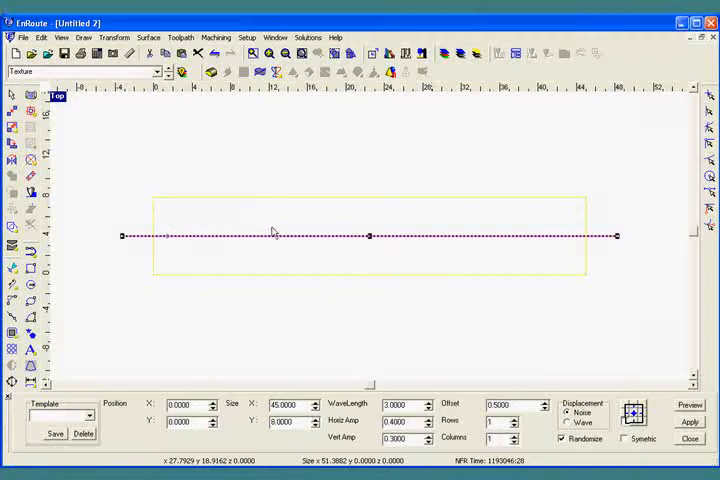
mouse_move(330, 285)
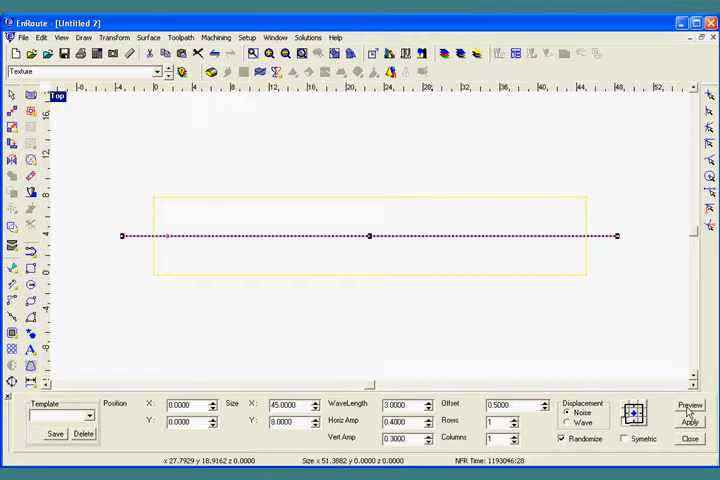
click(689, 407)
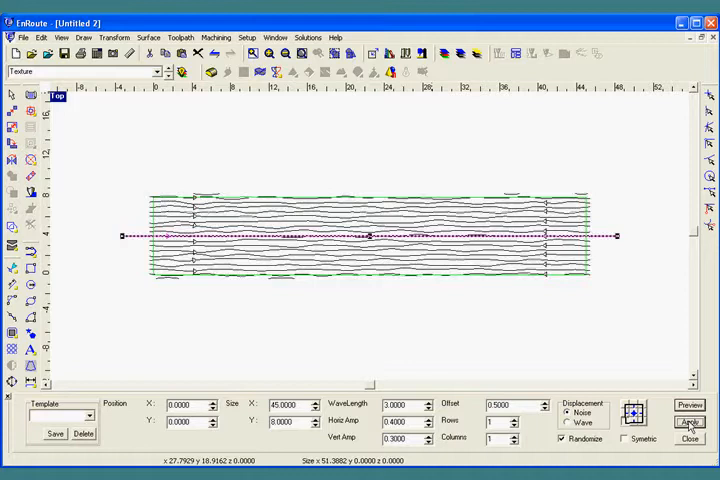
click(688, 422)
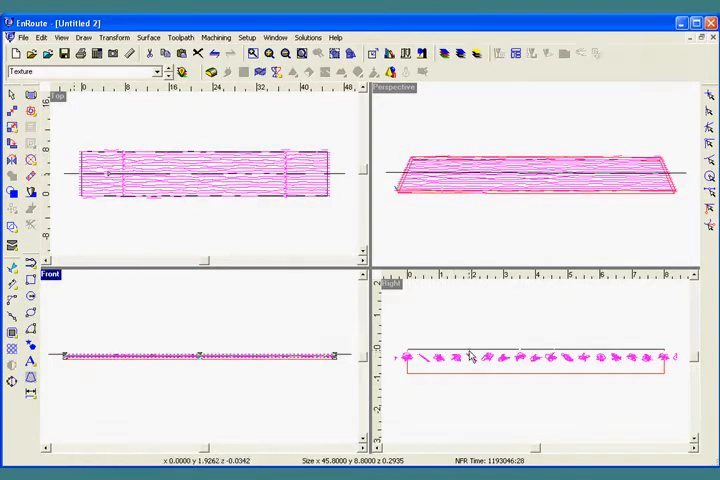
mouse_move(262, 208)
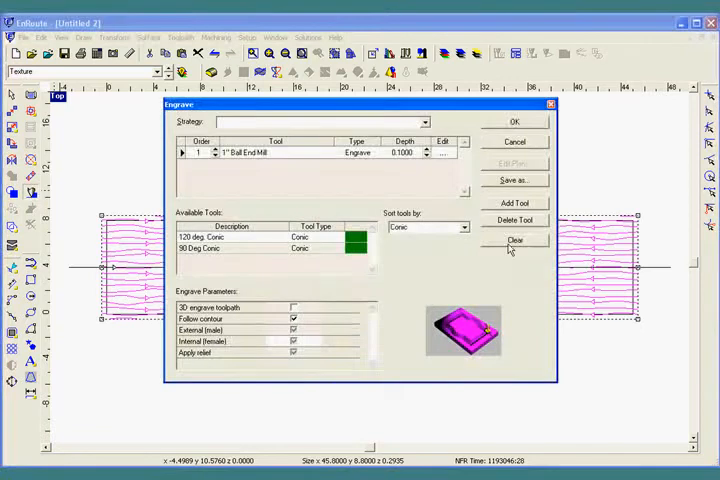
Step: Add the 1" Ball End Mill at 0.1 in depth and bring up its cut settings
click(515, 240)
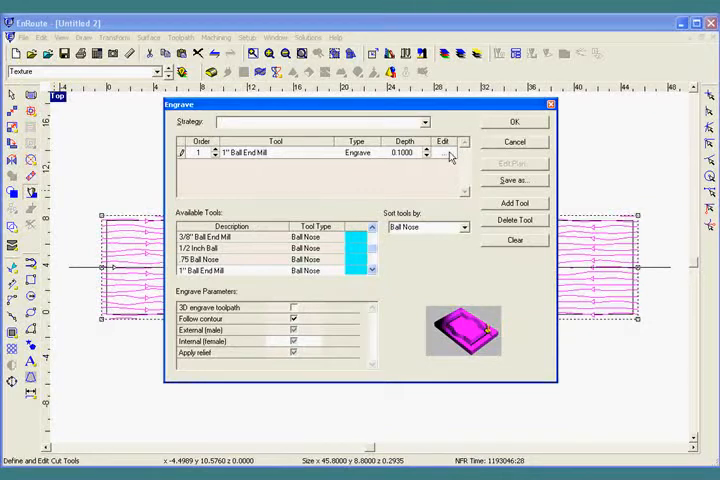
click(443, 153)
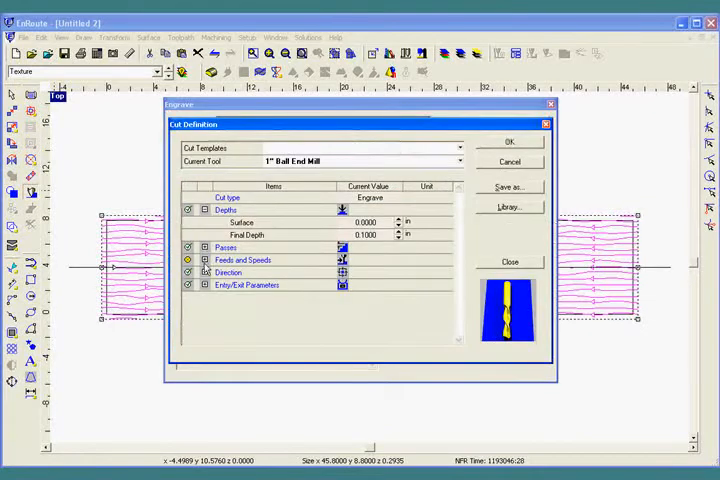
Step: Set Feed Rate 500 and Plunge Rate 100, then create the texture engrave toolpath
click(188, 260)
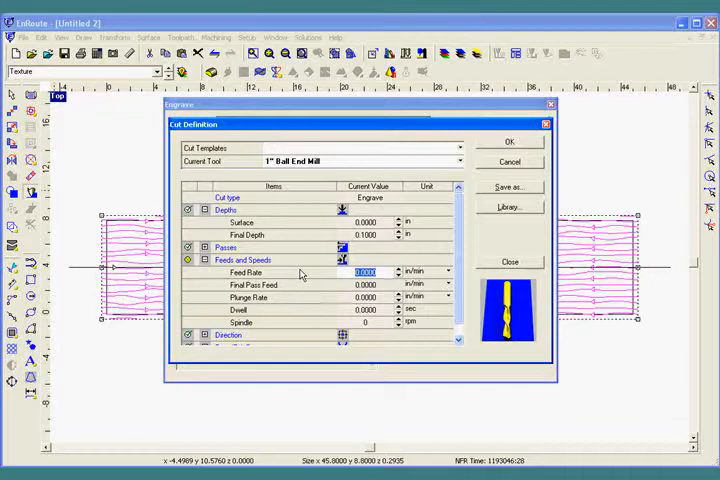
text(500)
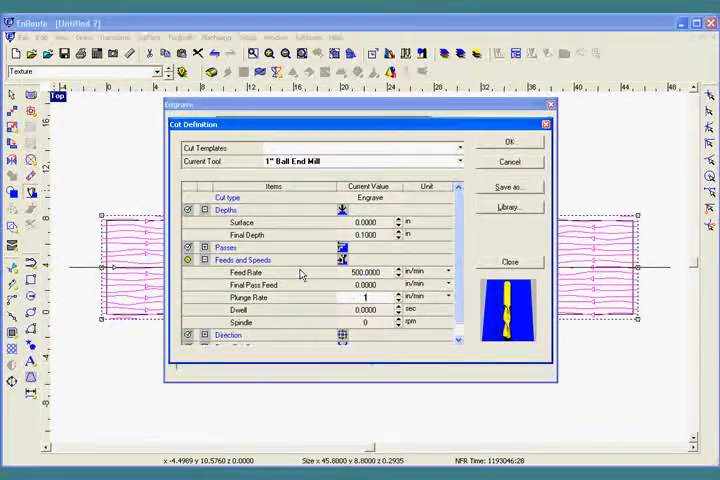
text(100)
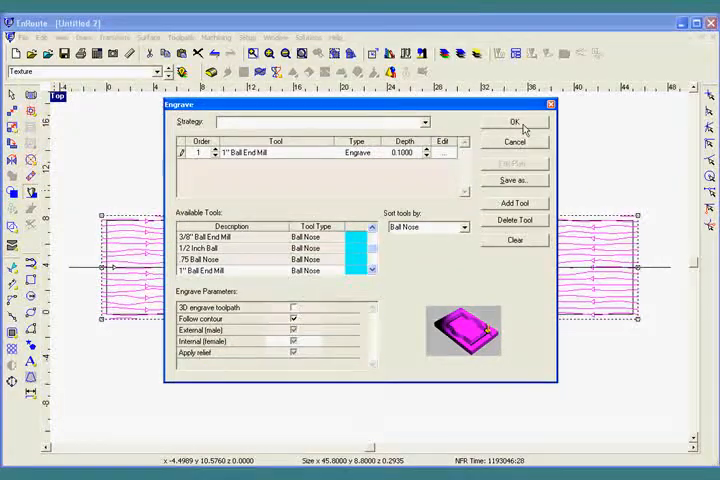
click(514, 123)
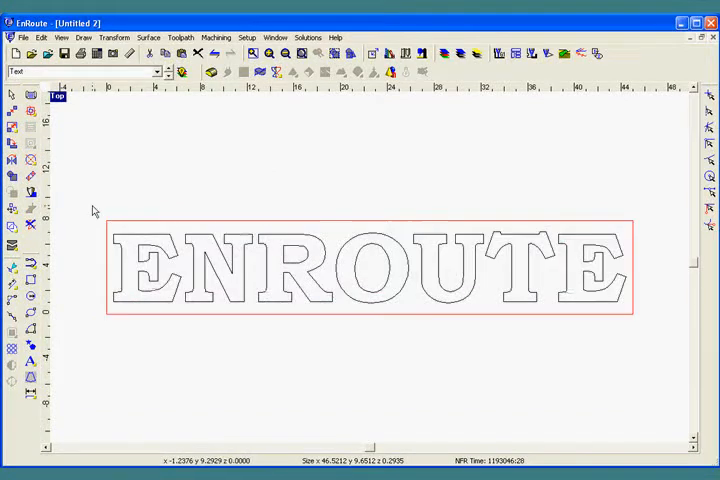
Step: Select the ENROUTE lettering for an engrave toolpath
click(370, 270)
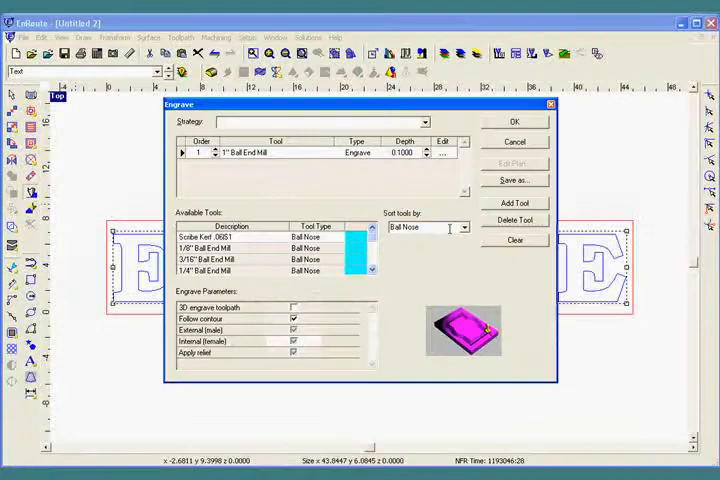
Step: Sort the engrave tool list to show only Conic tools
click(514, 239)
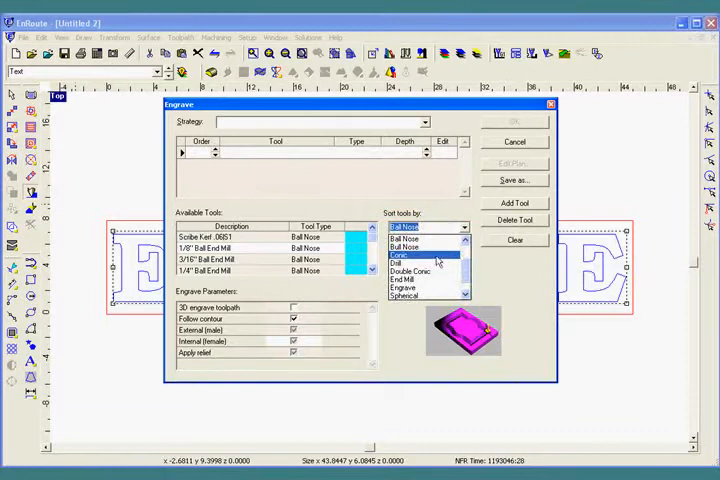
click(405, 240)
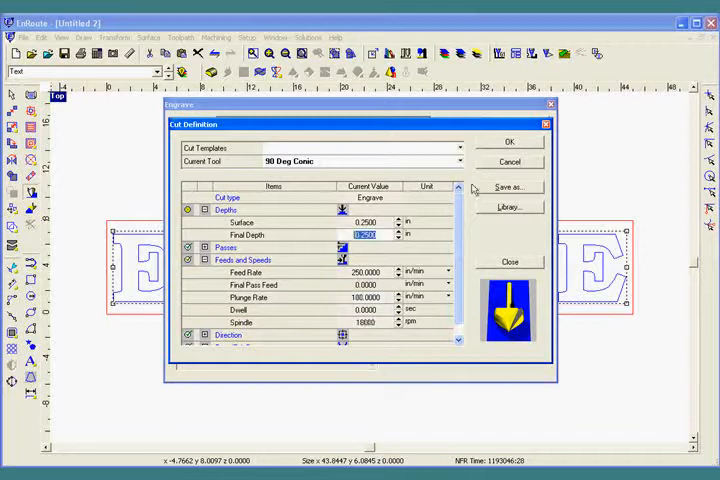
Step: Accept the 90 Deg Conic cut, turn off Follow contour and create the 0.25 in engrave toolpath
click(509, 261)
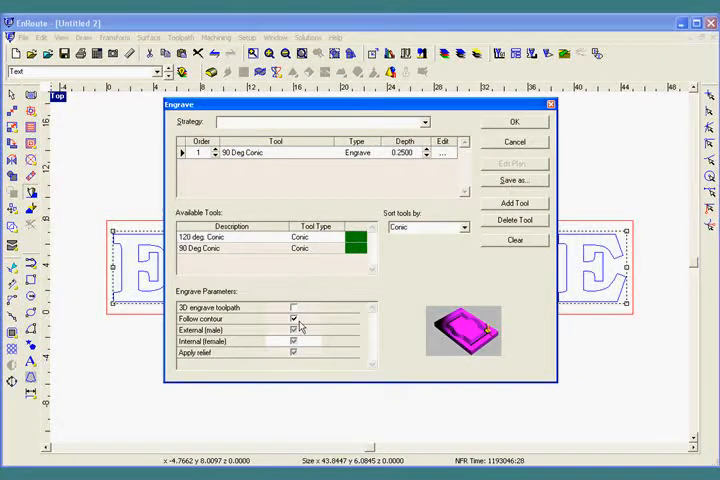
click(293, 318)
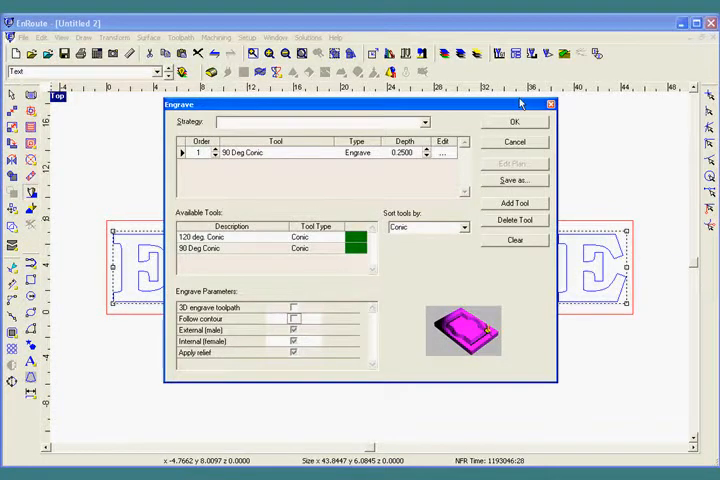
click(515, 122)
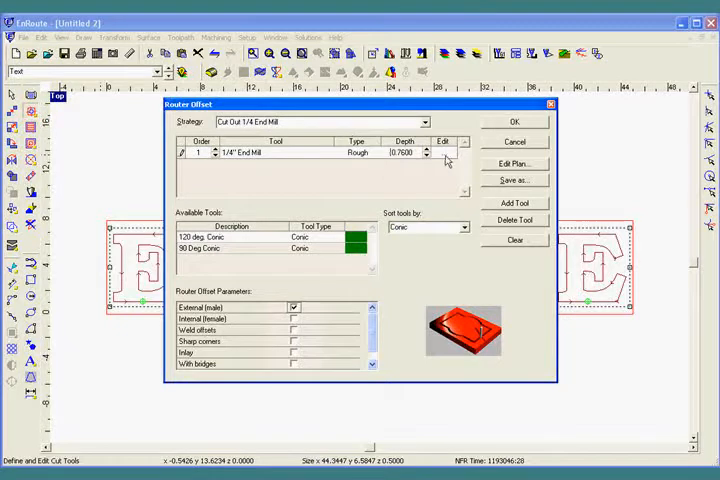
Step: Configure the 1/4" End Mill cutout at 0.76 in deep over three passes, accepting the depth warning
click(448, 152)
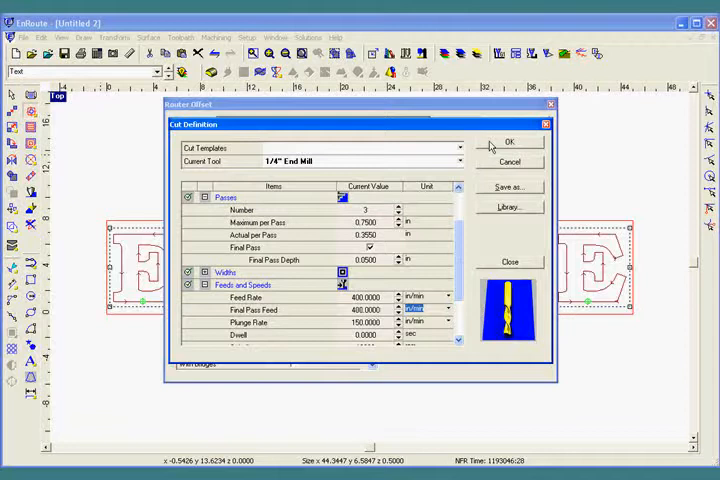
click(509, 141)
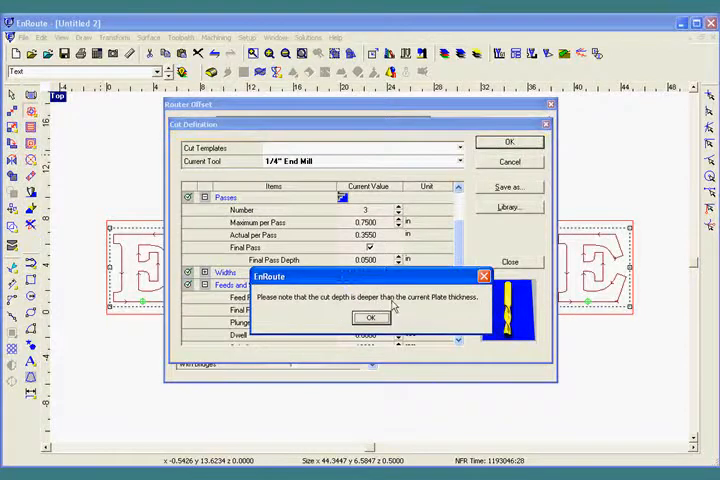
click(371, 317)
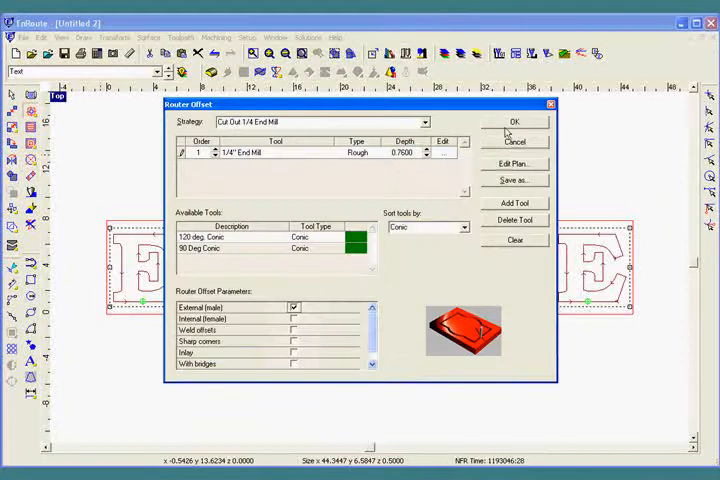
click(514, 122)
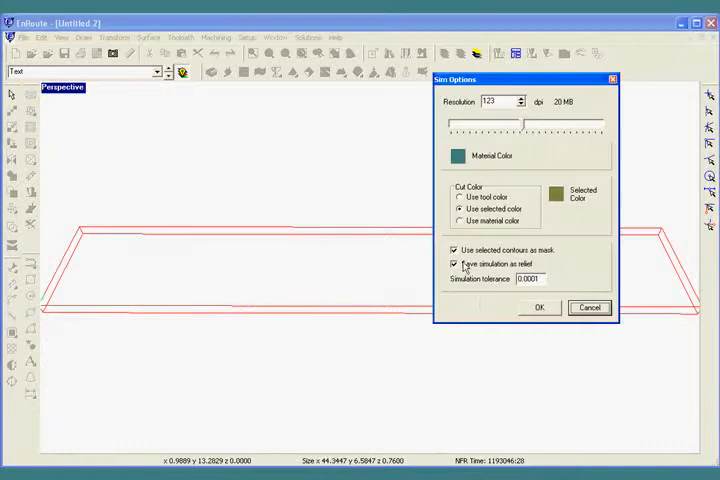
Step: Disable saving the simulation as a relief and launch the Simulate Ortho controls
click(454, 263)
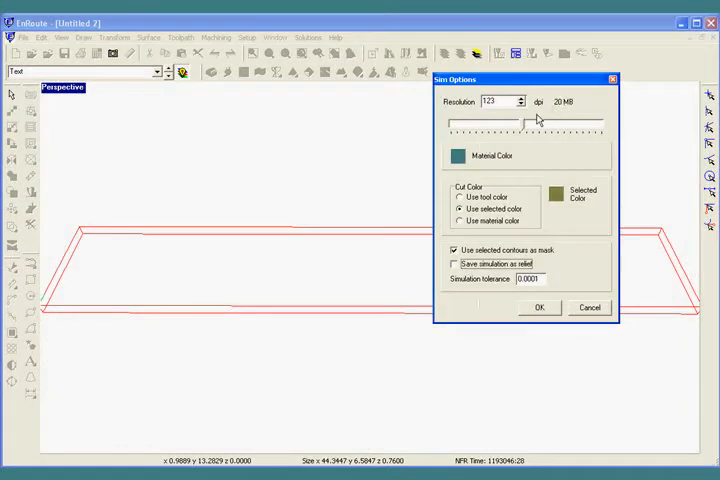
mouse_move(552, 112)
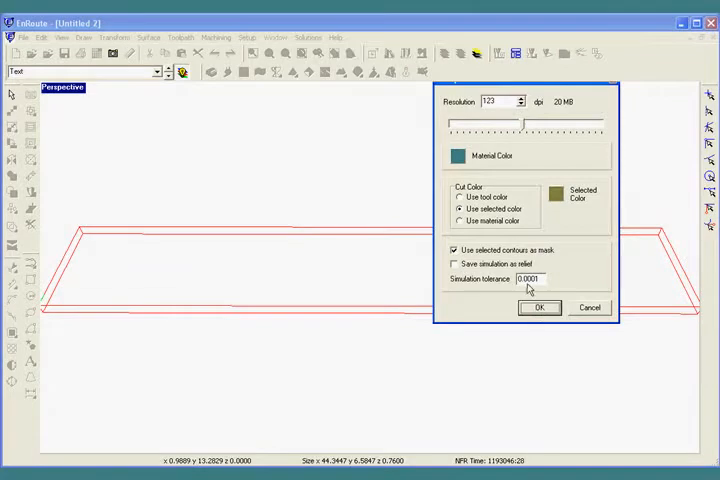
click(539, 307)
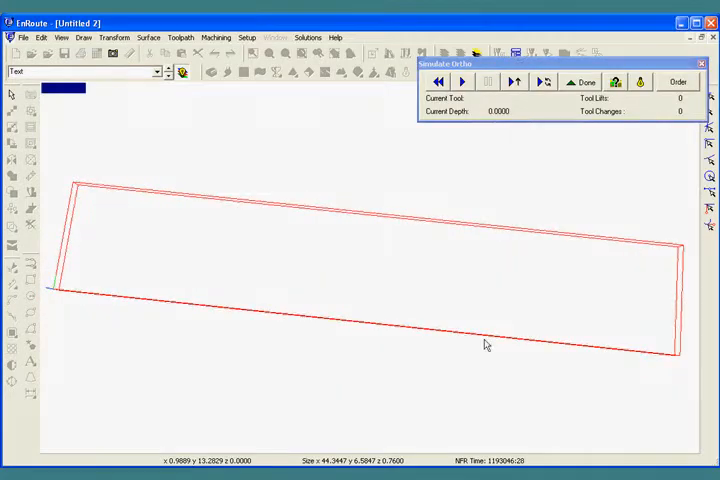
Step: Sort the simulation by tool order: 1" Ball End Mill, 90 Deg Conic, then 1/4" End Mill
click(677, 82)
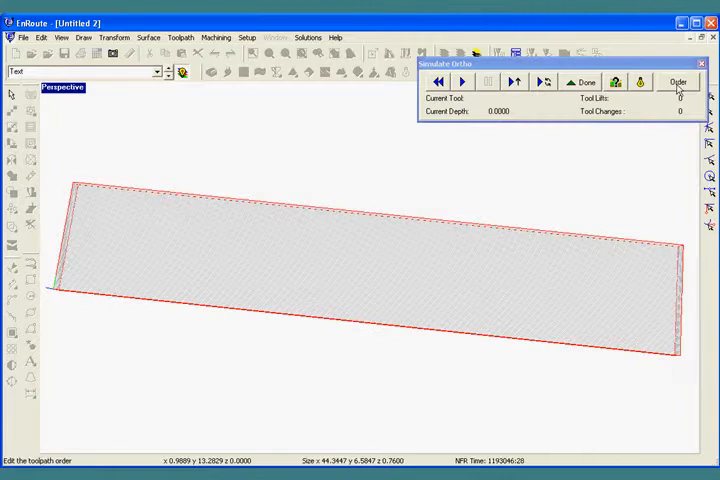
click(678, 81)
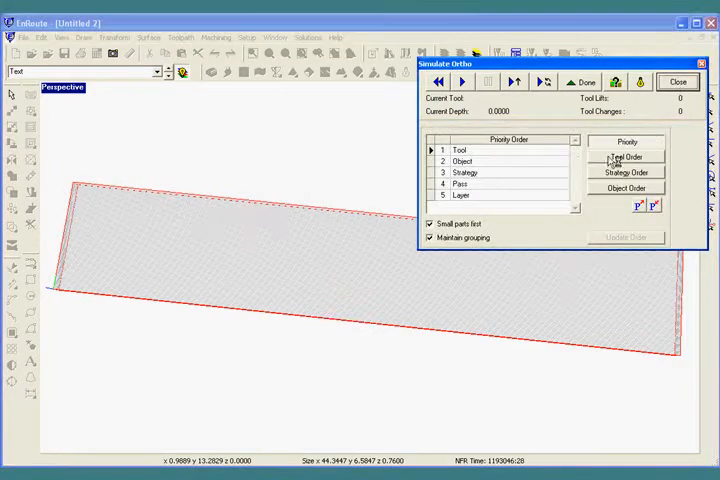
click(625, 157)
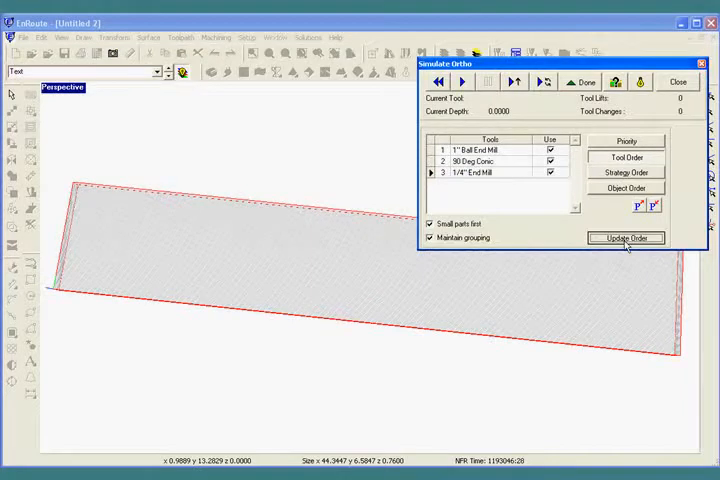
click(626, 238)
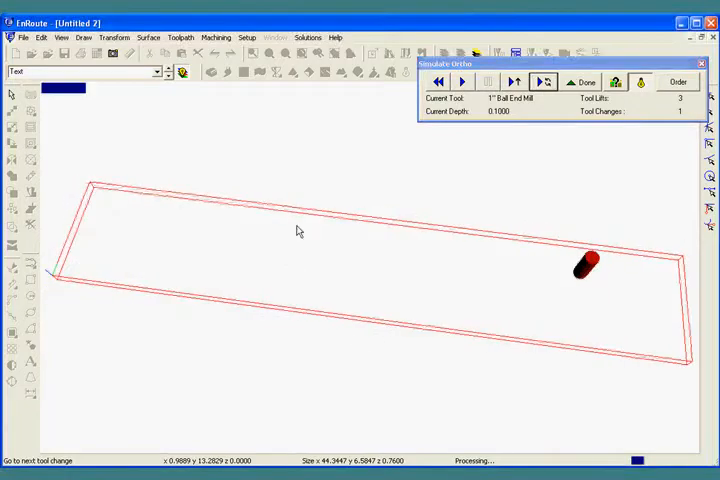
Step: Run the ball end mill texture pass, then advance to the 90 Deg Conic engraving of ENROUTE
click(462, 82)
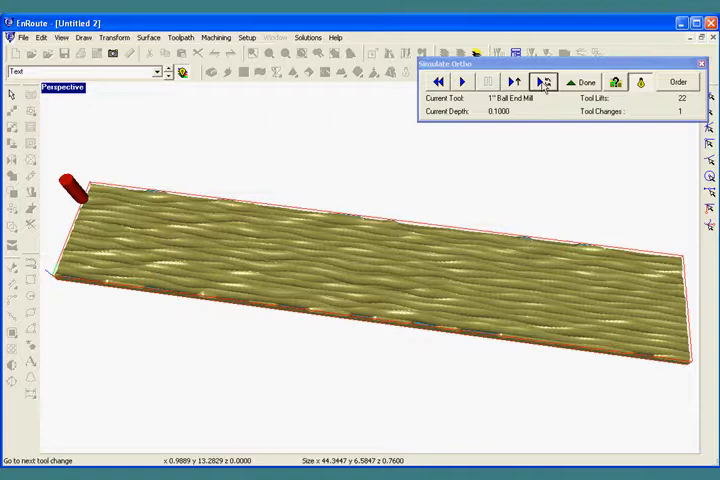
click(539, 82)
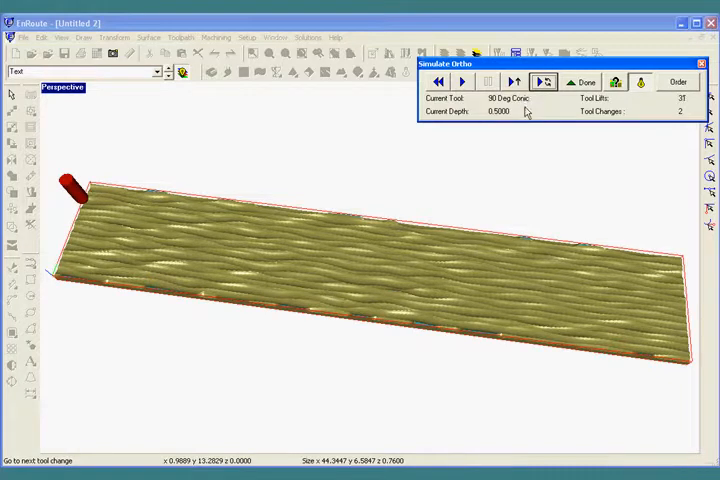
click(461, 82)
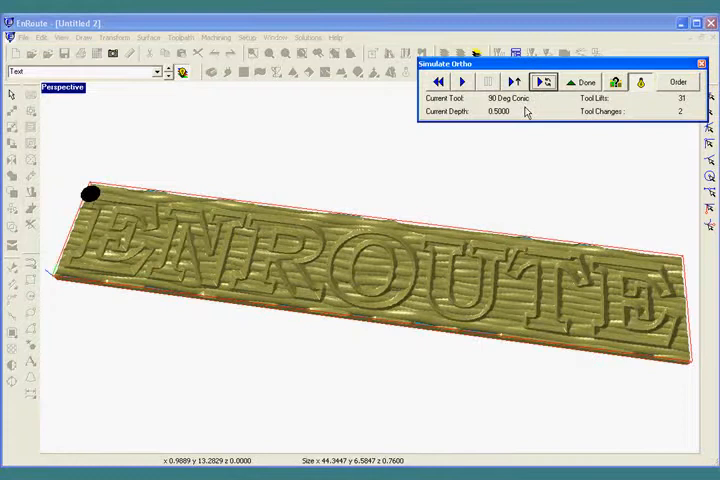
Step: Run the 1/4" End Mill cutout around the plate and zoom in on the engraved lettering
click(542, 82)
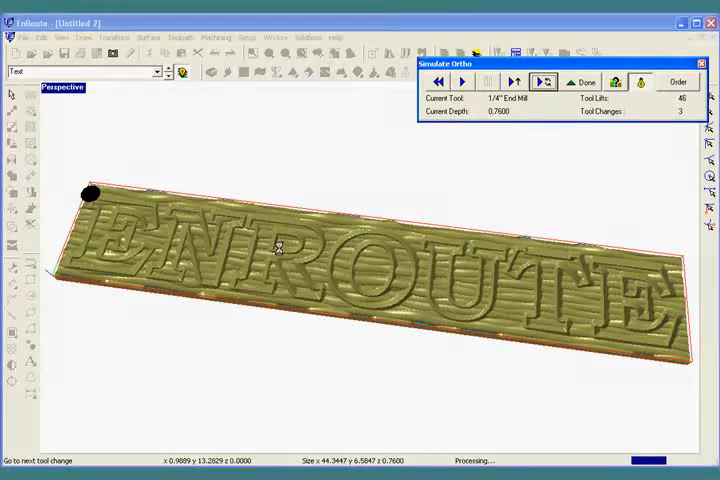
click(463, 82)
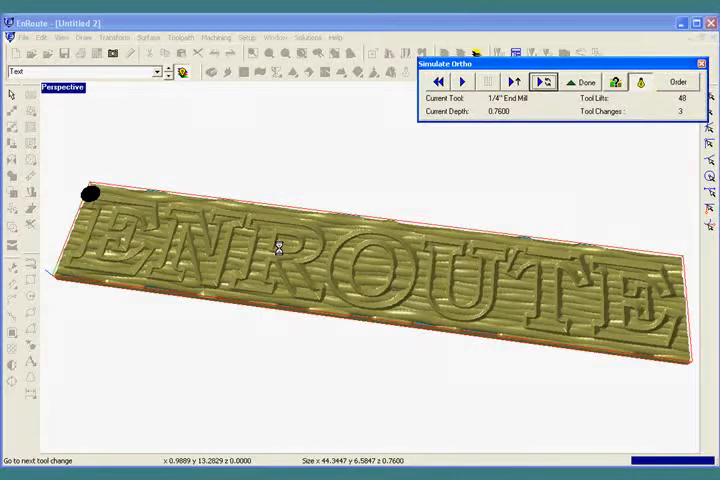
click(461, 81)
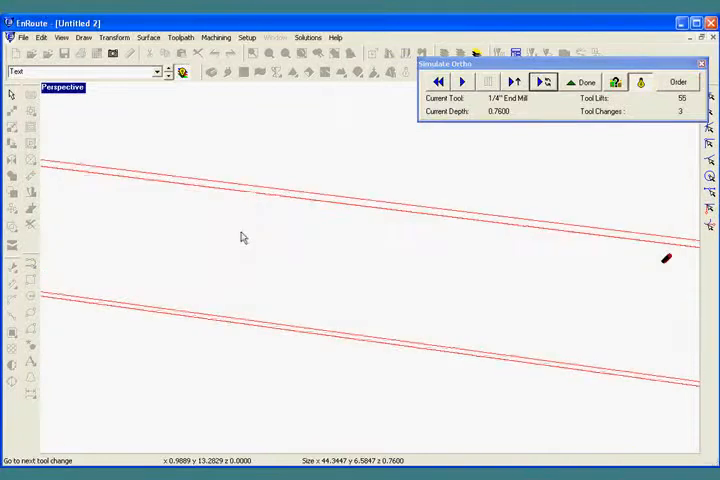
click(462, 81)
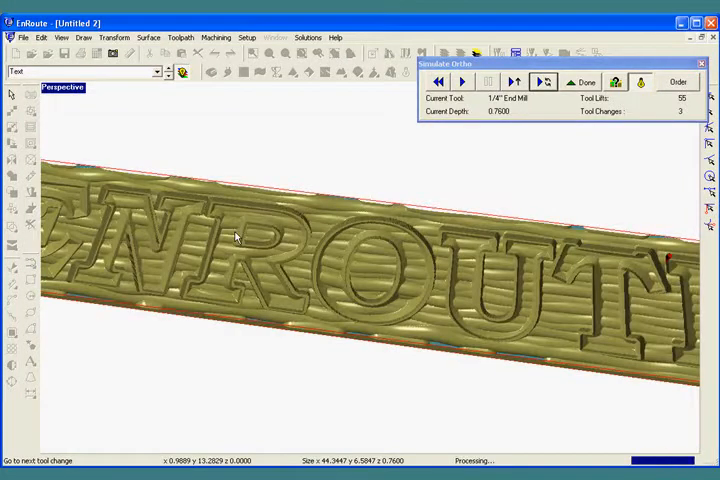